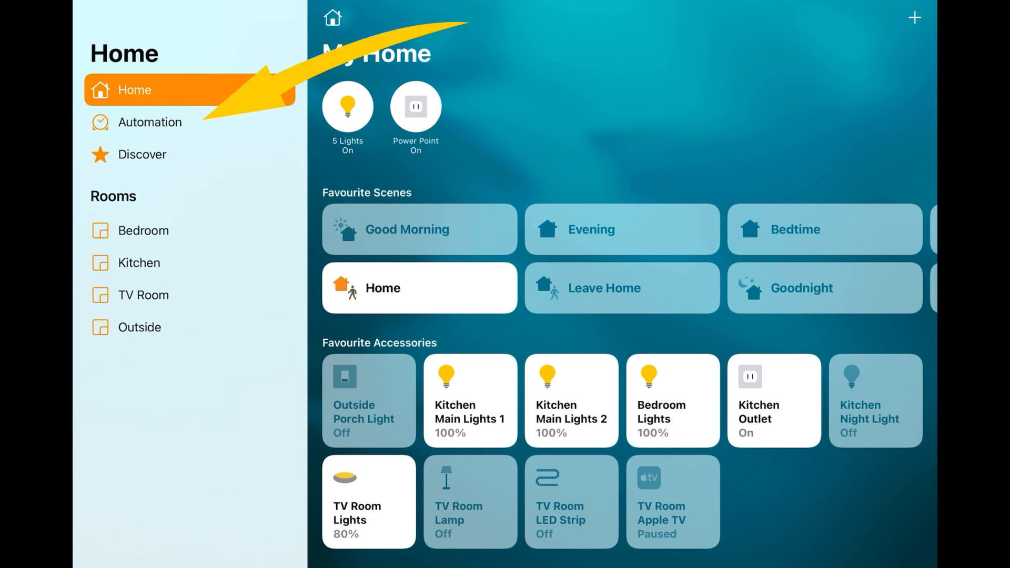
Look through the existing automations list and return to the home overview
click(150, 122)
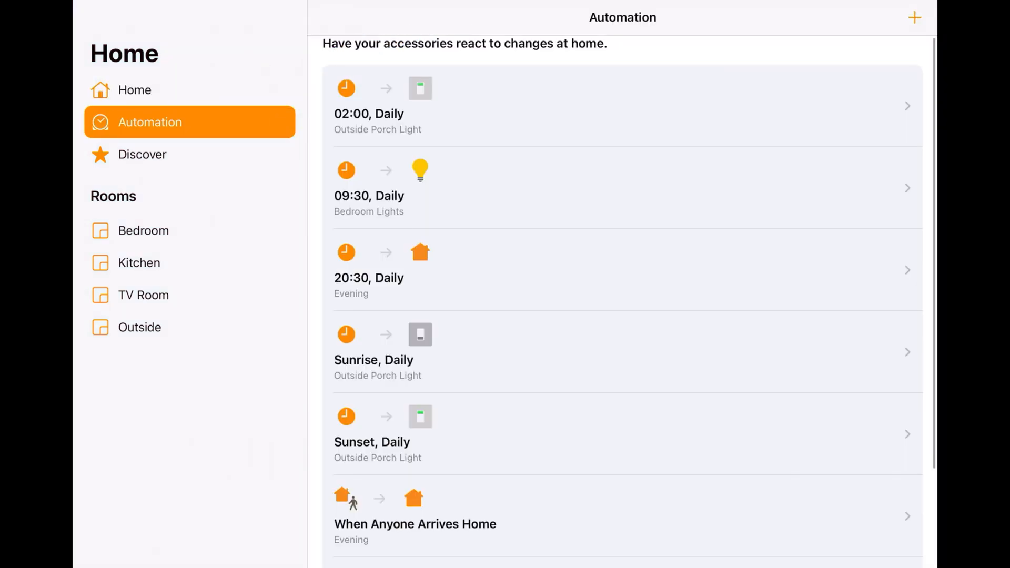
scroll(down, 3)
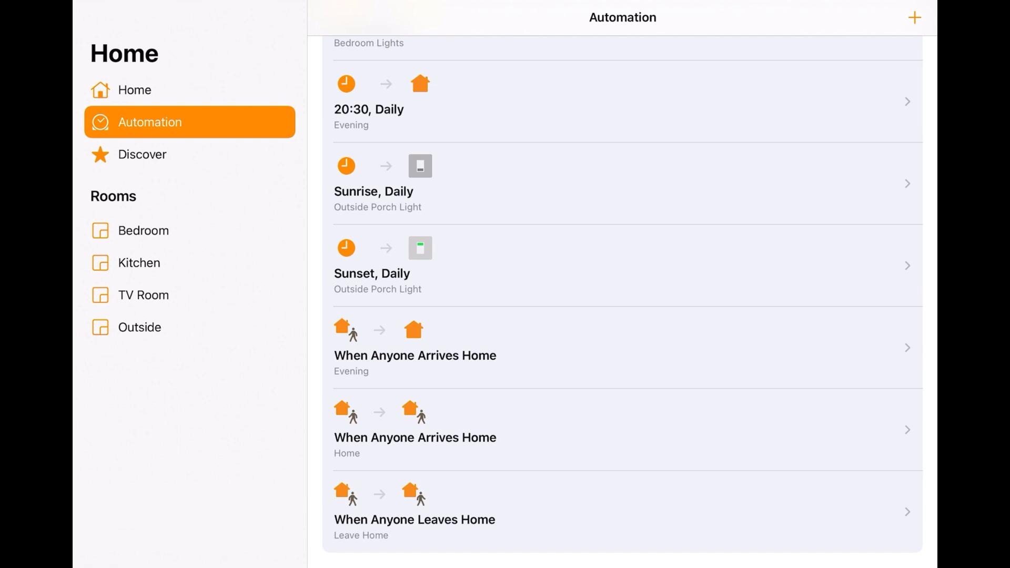
click(134, 89)
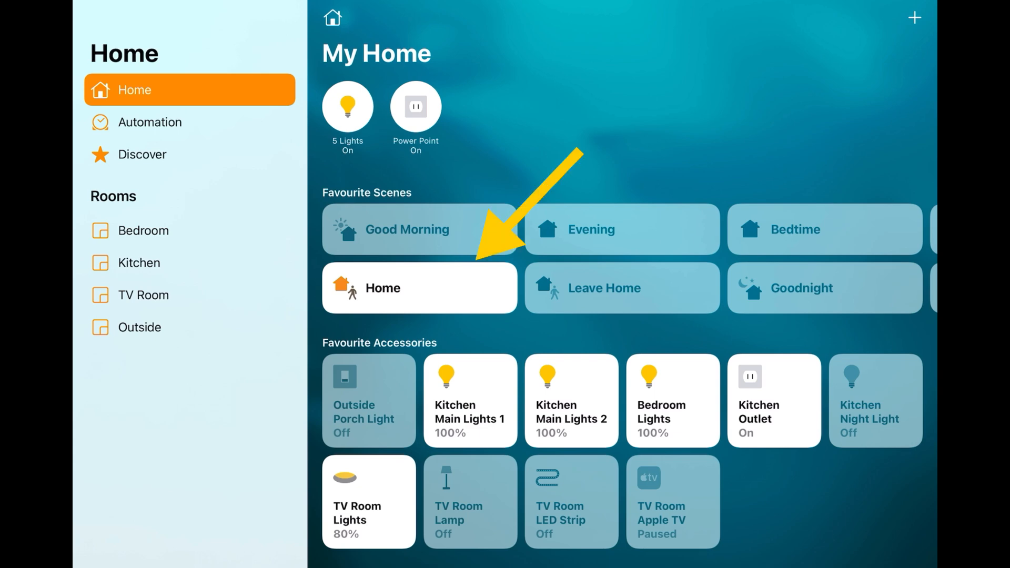
Review the accessories of the Home and Leave Home scenes, then return to Automation
click(419, 287)
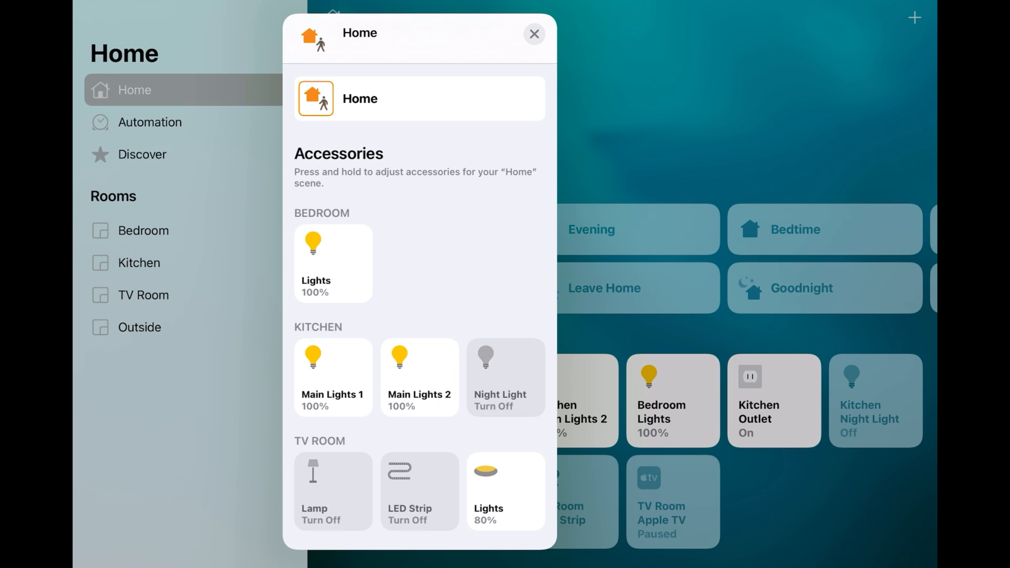
click(533, 33)
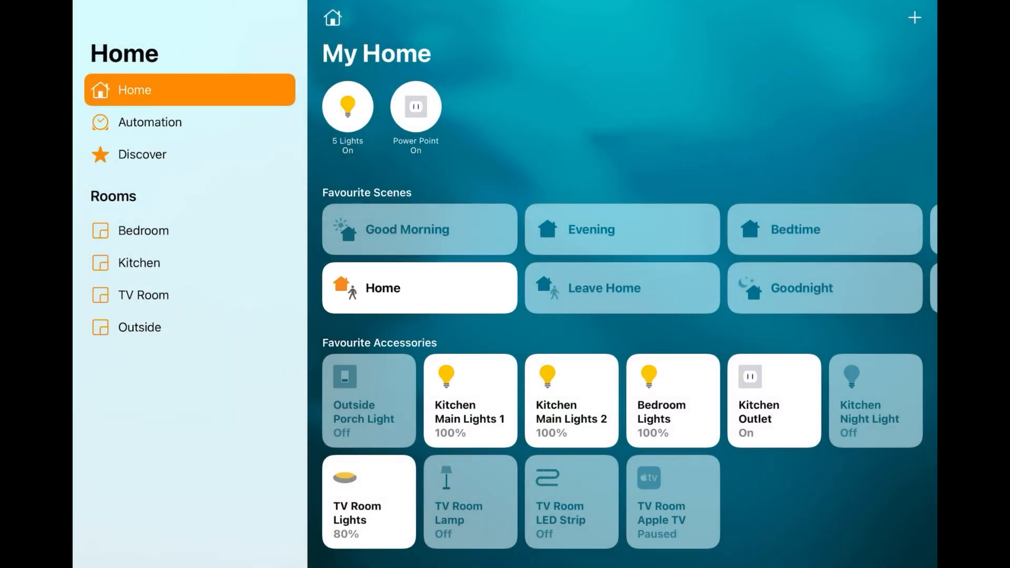
click(622, 287)
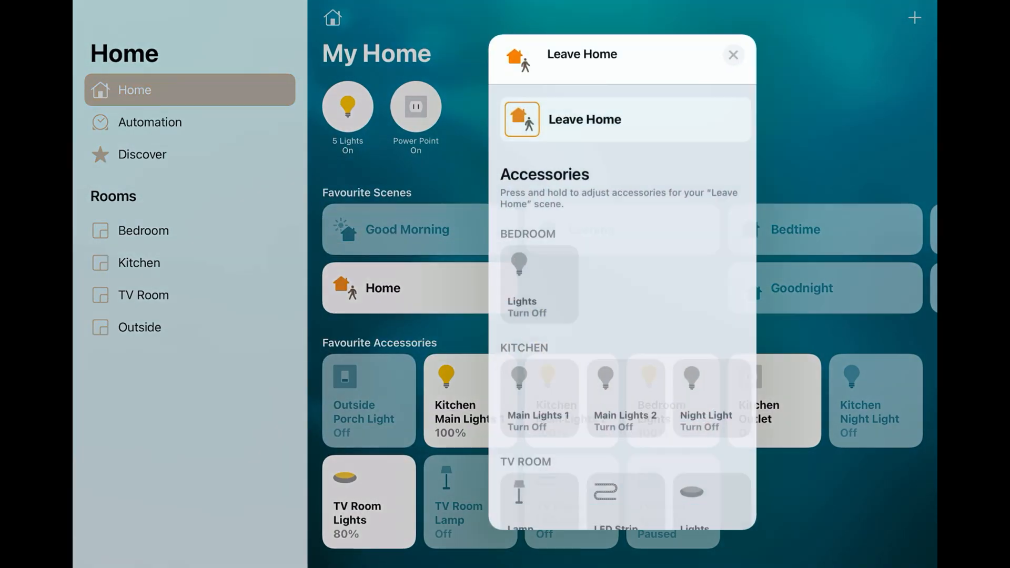
scroll(down, 3)
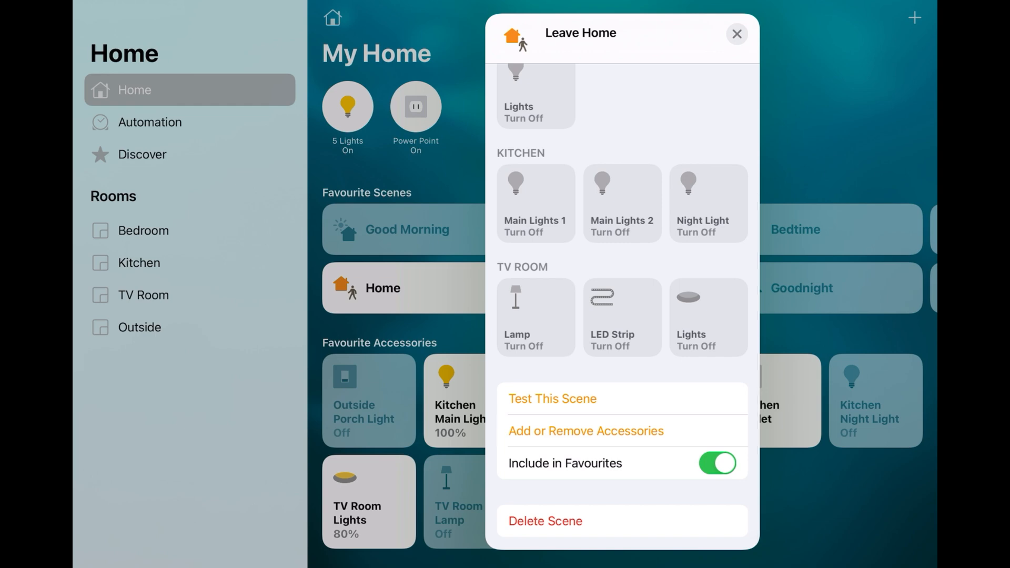
click(736, 33)
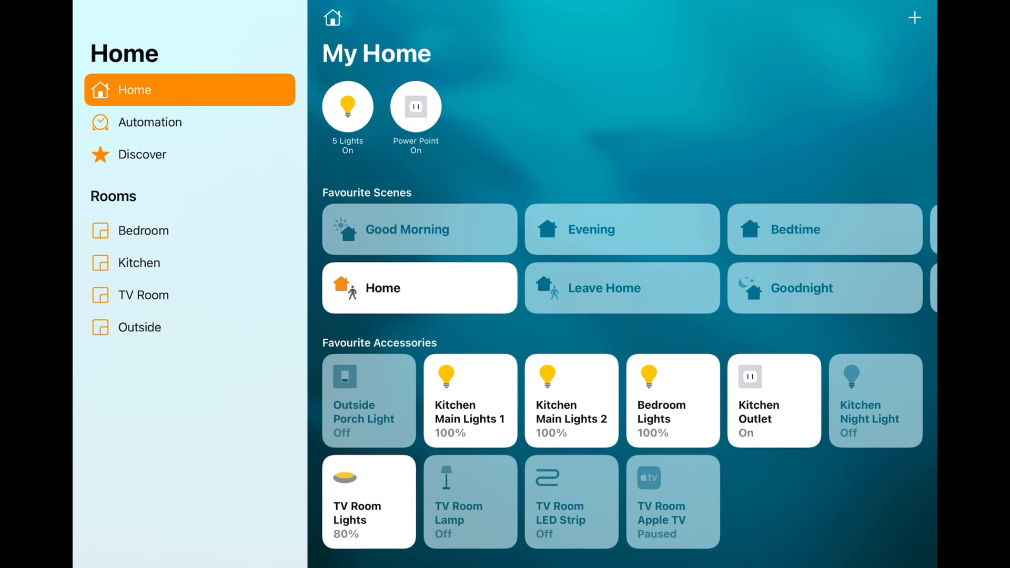
click(149, 122)
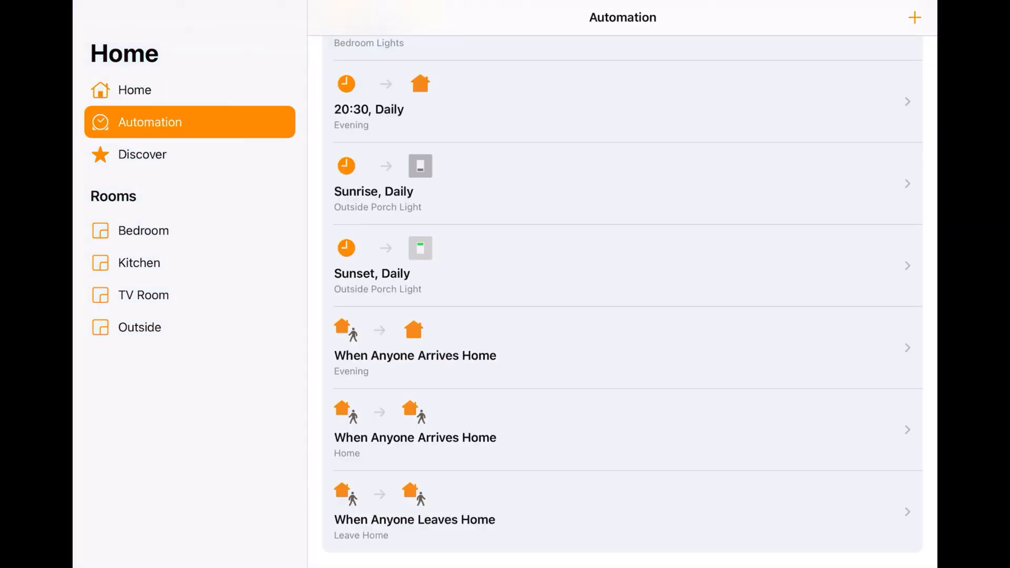
click(415, 520)
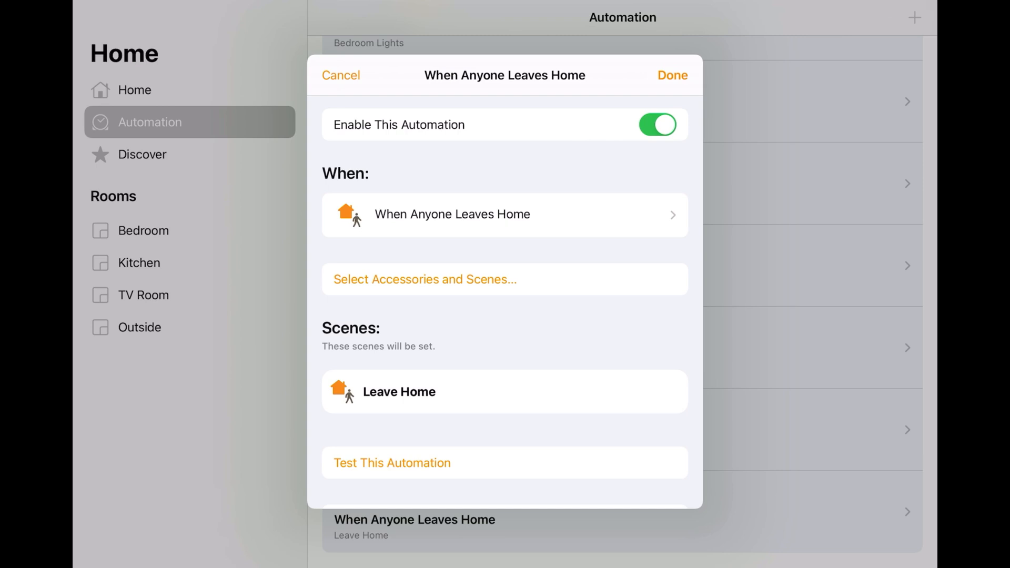
scroll(down, 3)
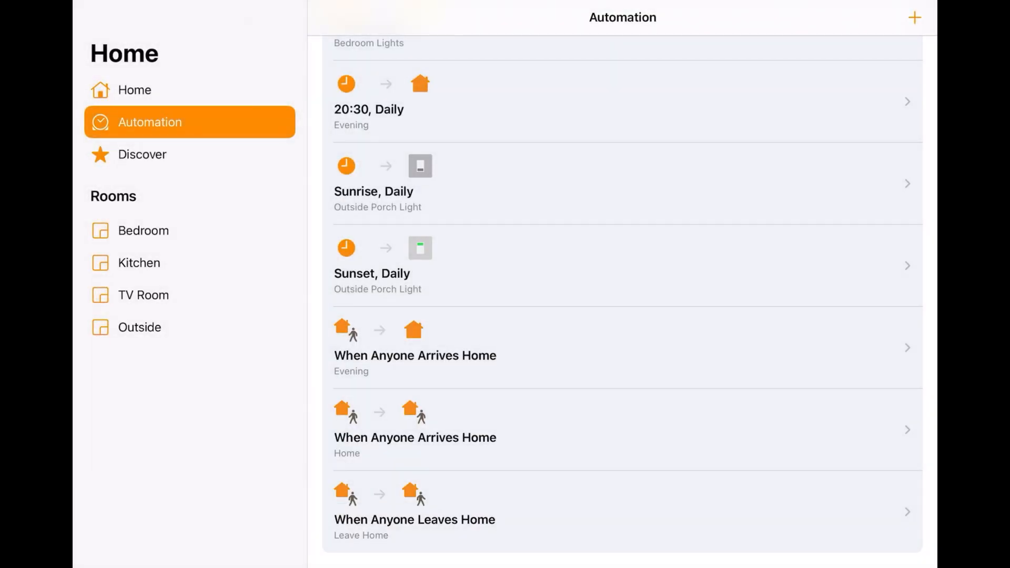
click(913, 17)
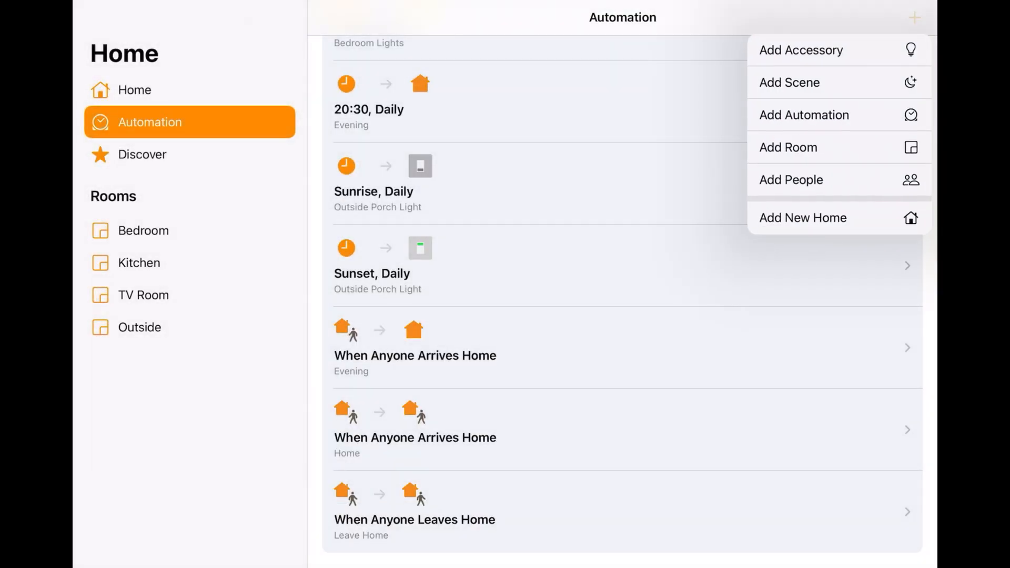
Create a People Leave automation limited to night, starting 45 minutes after sunset until sunrise
click(804, 114)
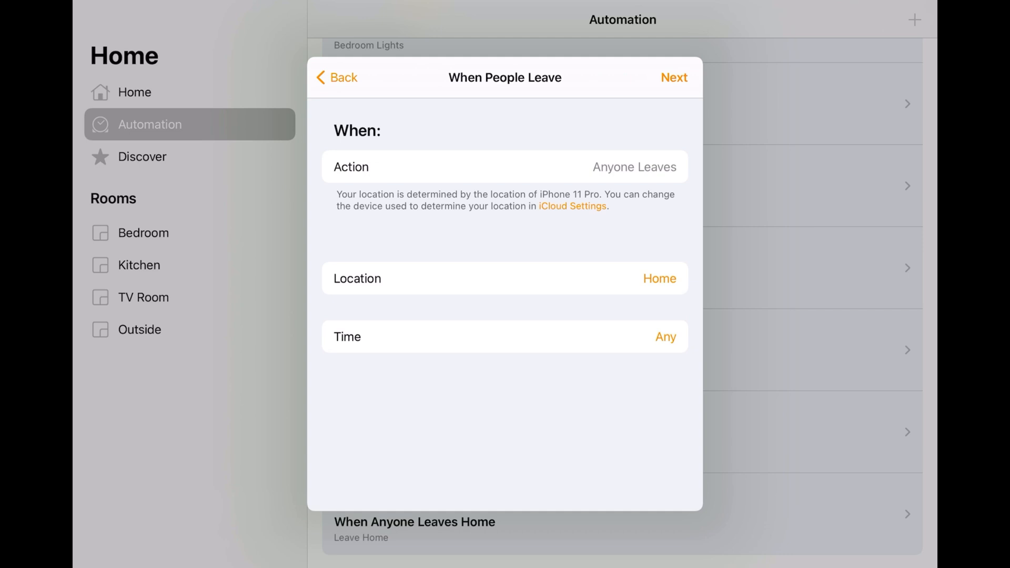
click(505, 336)
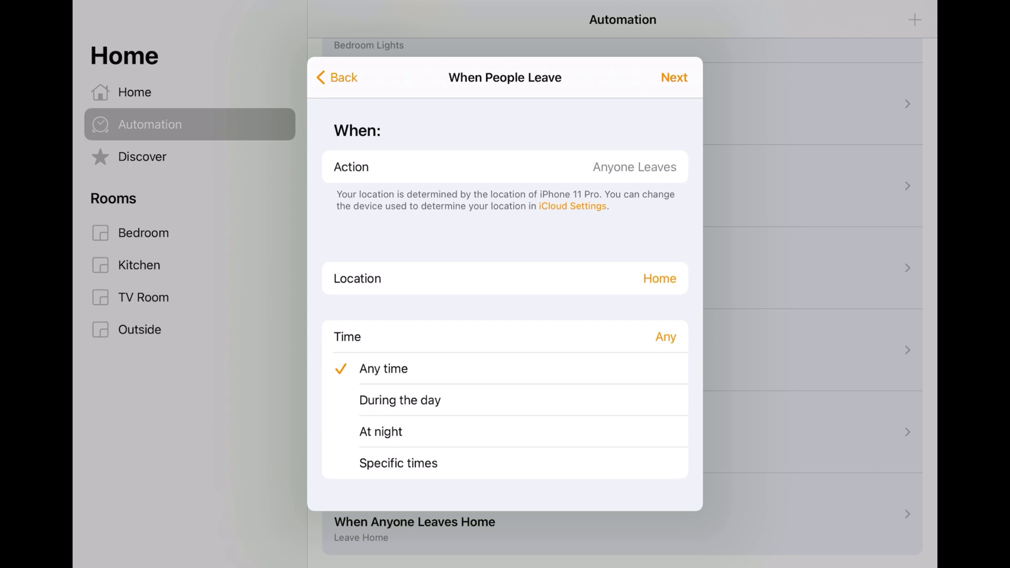
click(398, 463)
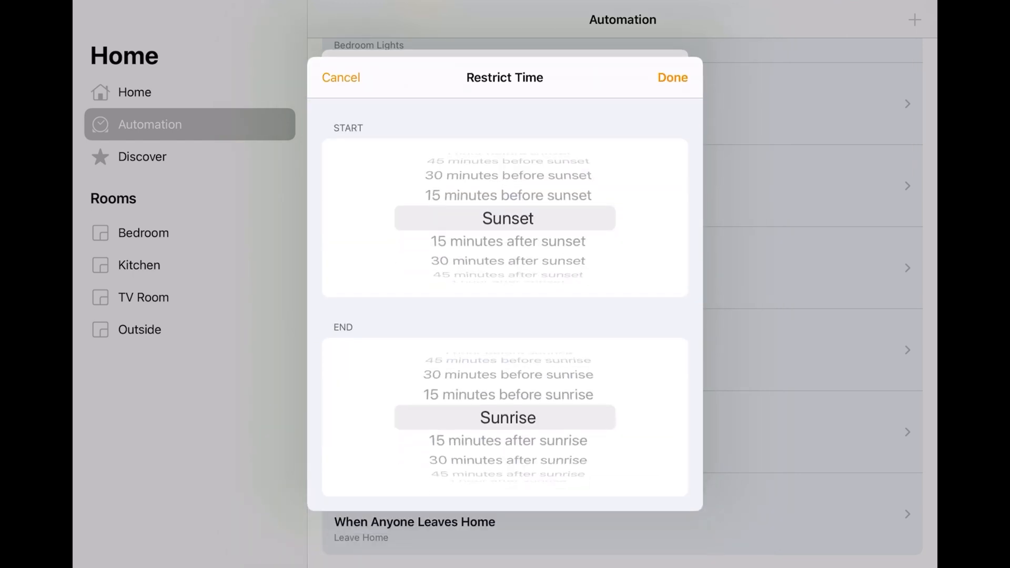
scroll(down, 3)
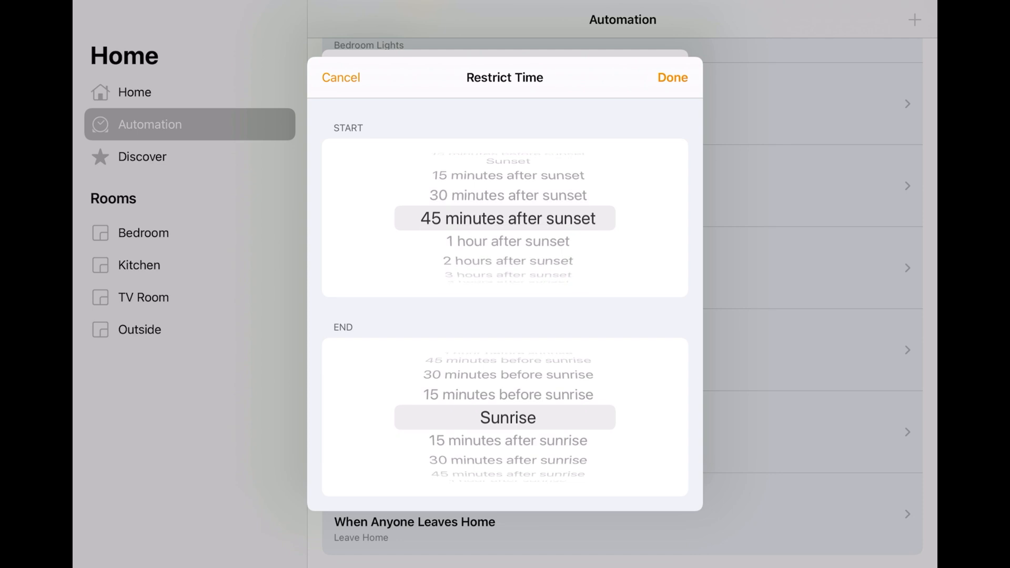
click(341, 77)
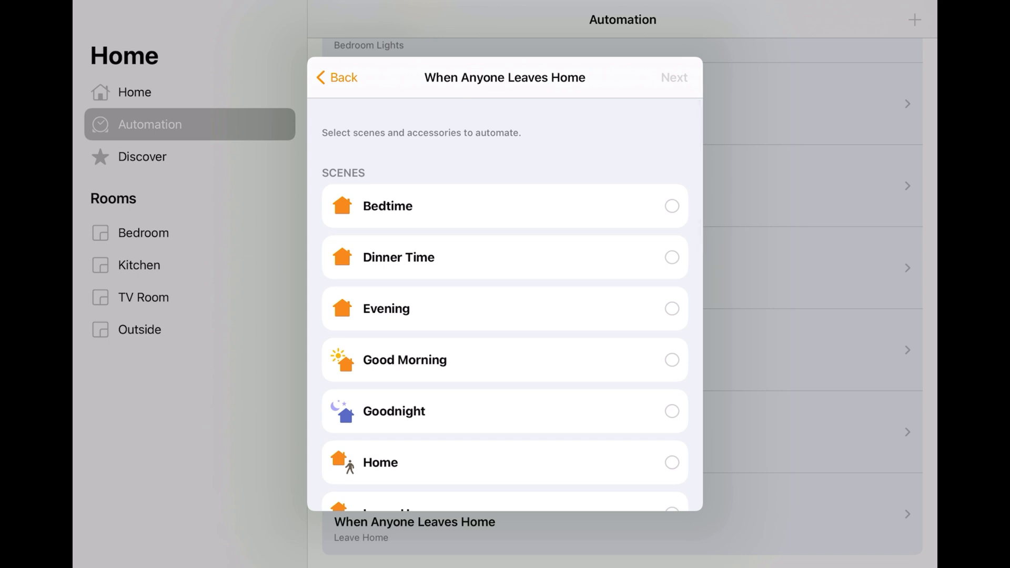
Select the Leave Home scene and the TV Room Lamp, then continue to the automation summary
scroll(down, 3)
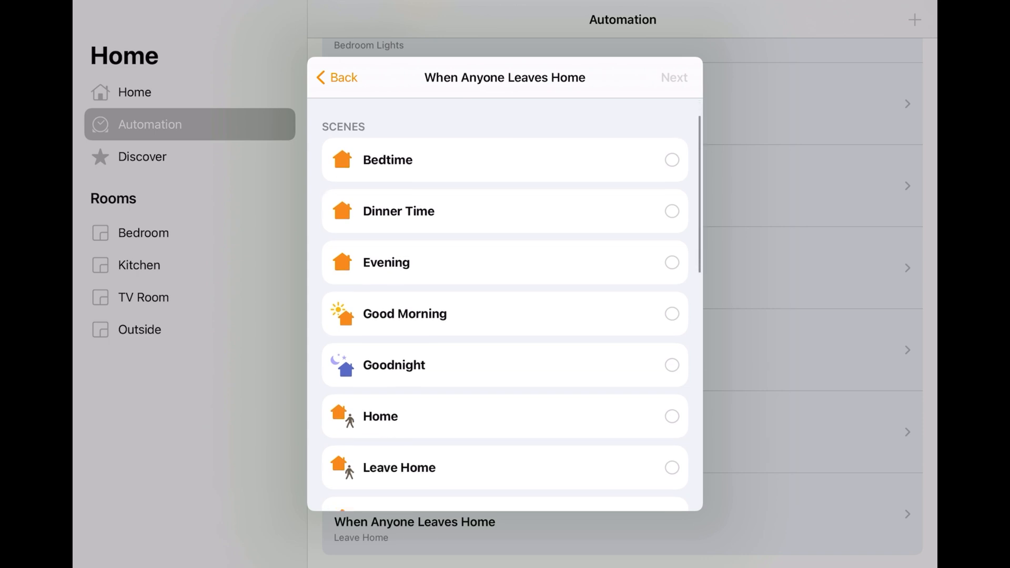
scroll(down, 3)
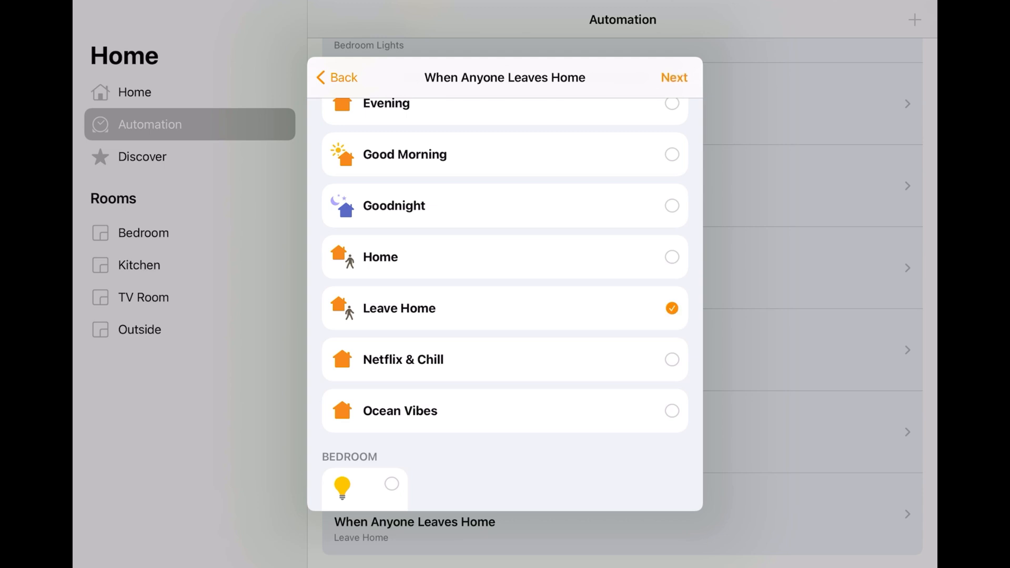
scroll(down, 3)
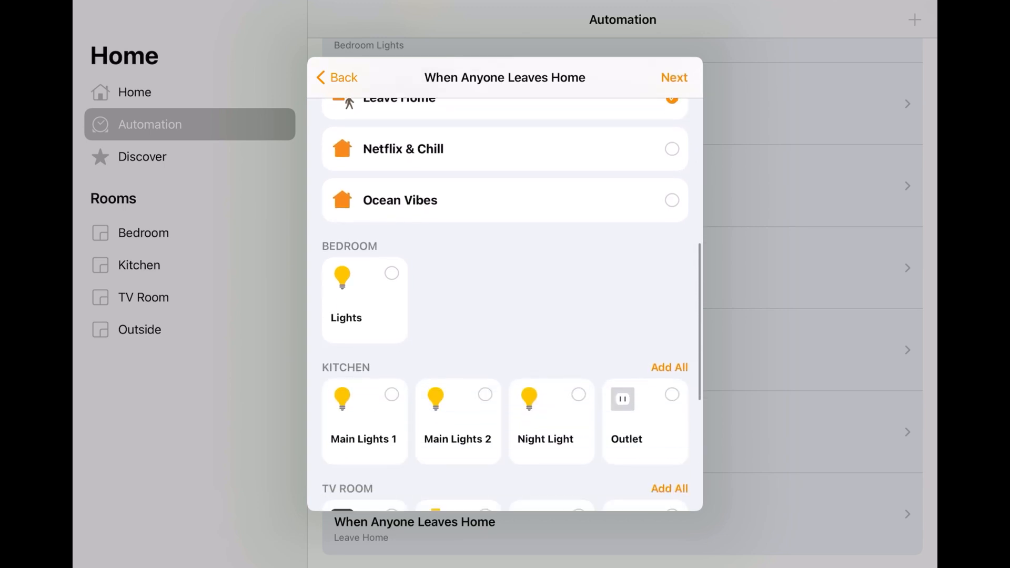
scroll(down, 3)
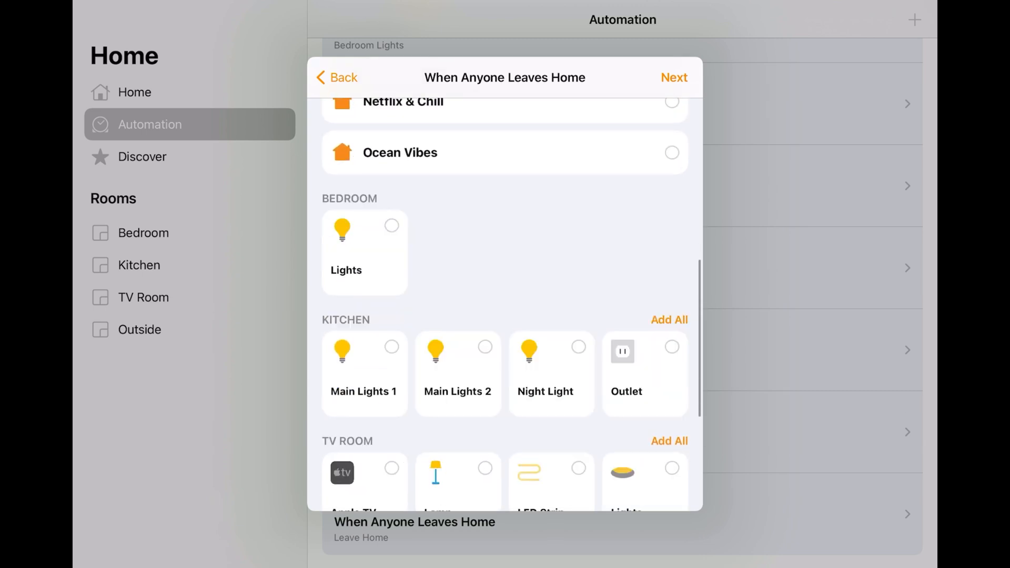
scroll(down, 3)
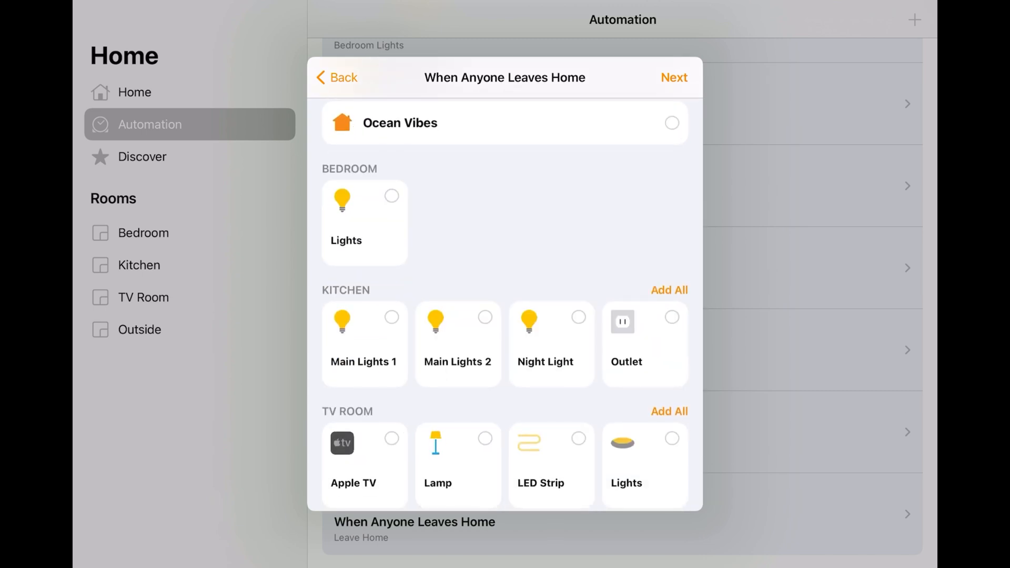
scroll(down, 3)
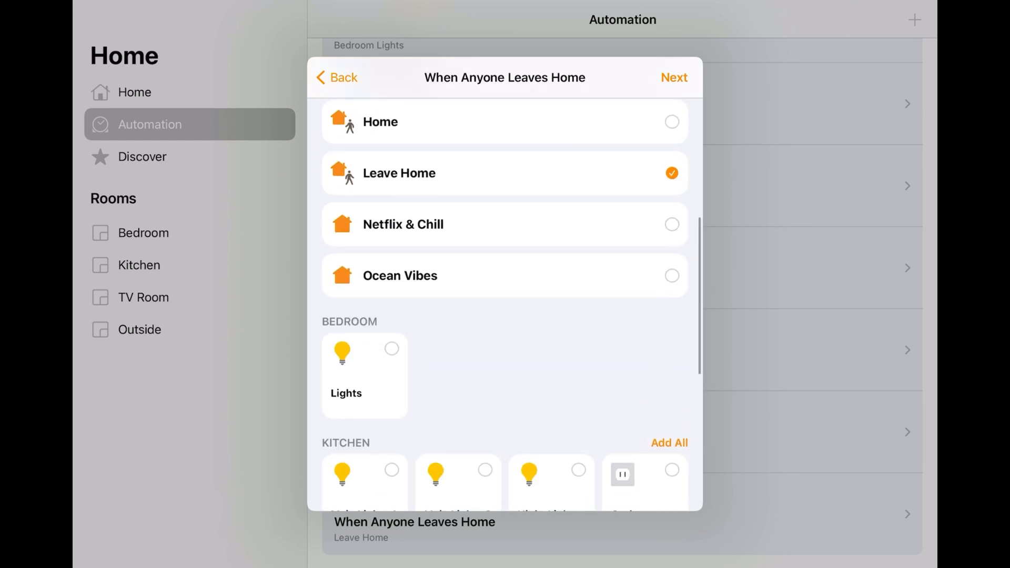
scroll(down, 3)
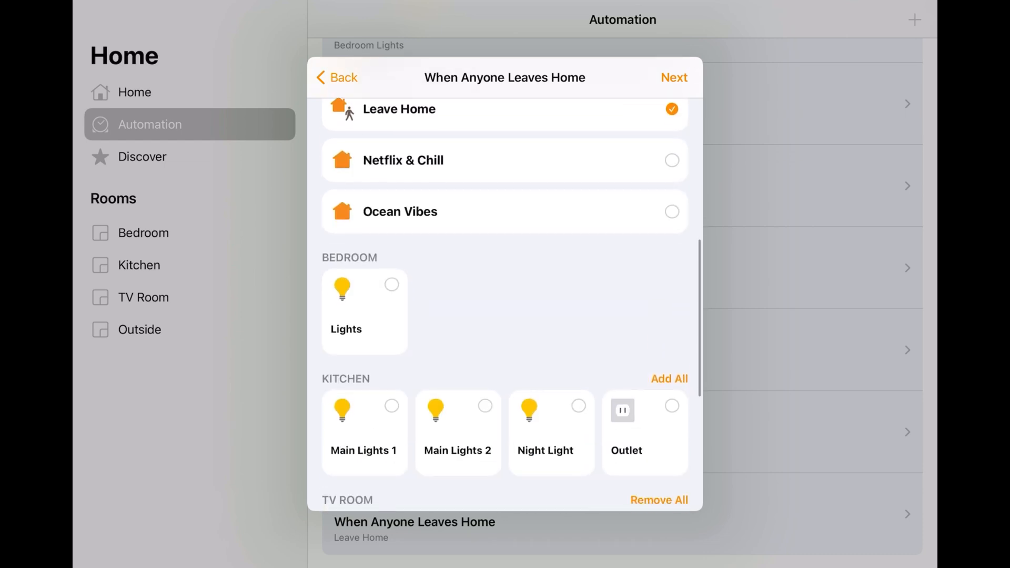
scroll(down, 3)
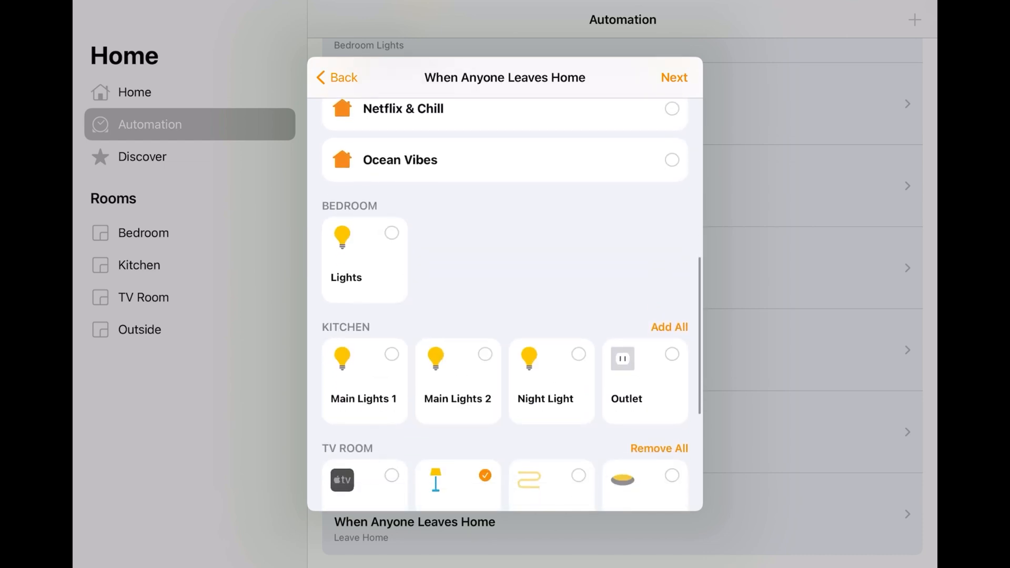
click(673, 78)
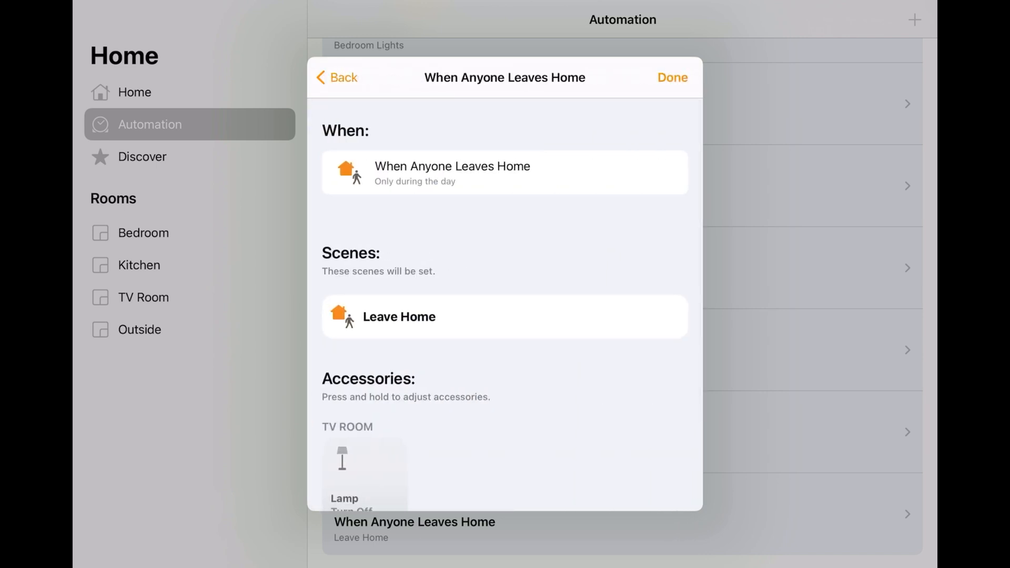
Set the TV Room Lamp to Turn On and save the automation into the list
scroll(down, 3)
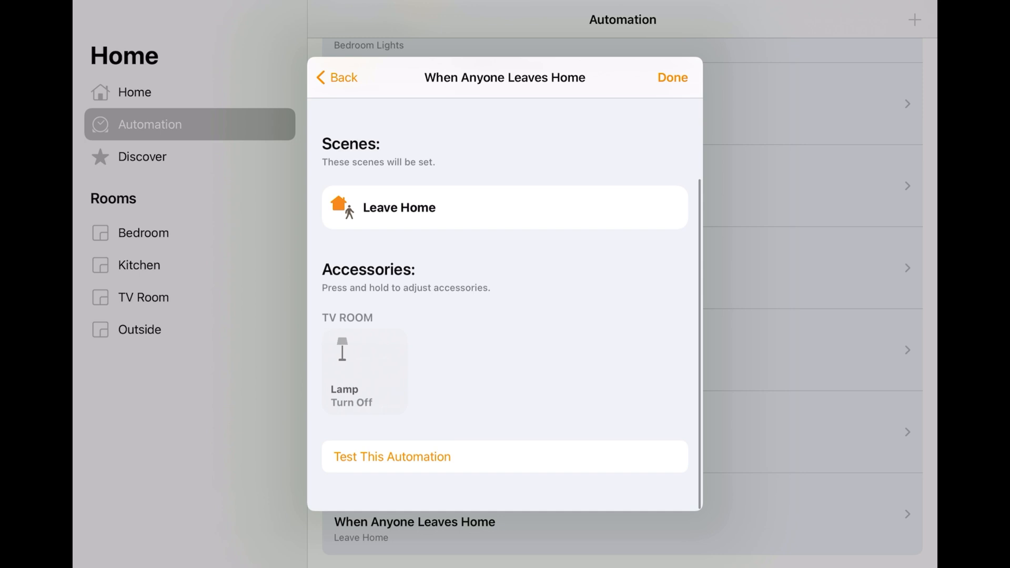
click(364, 371)
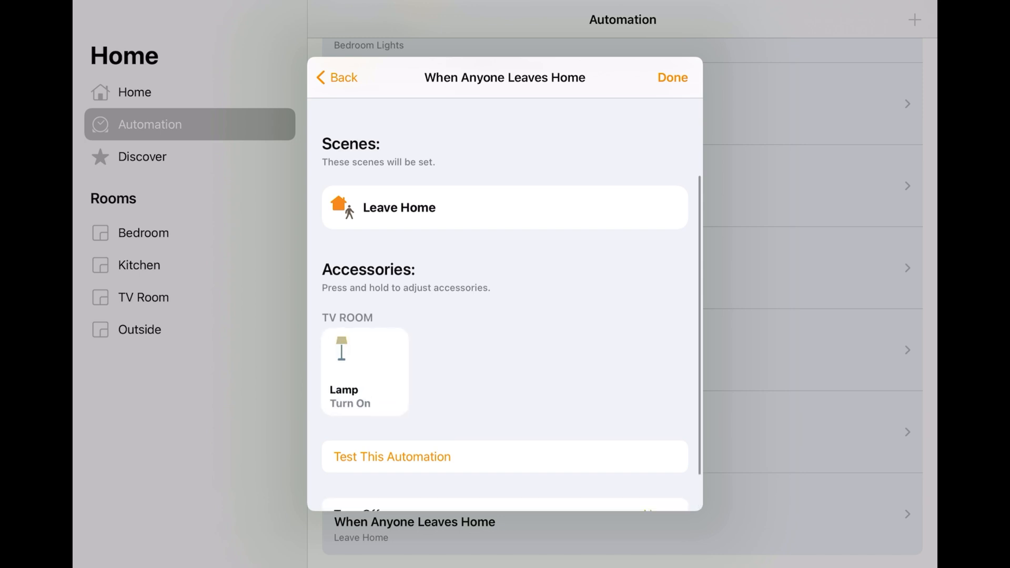
scroll(down, 3)
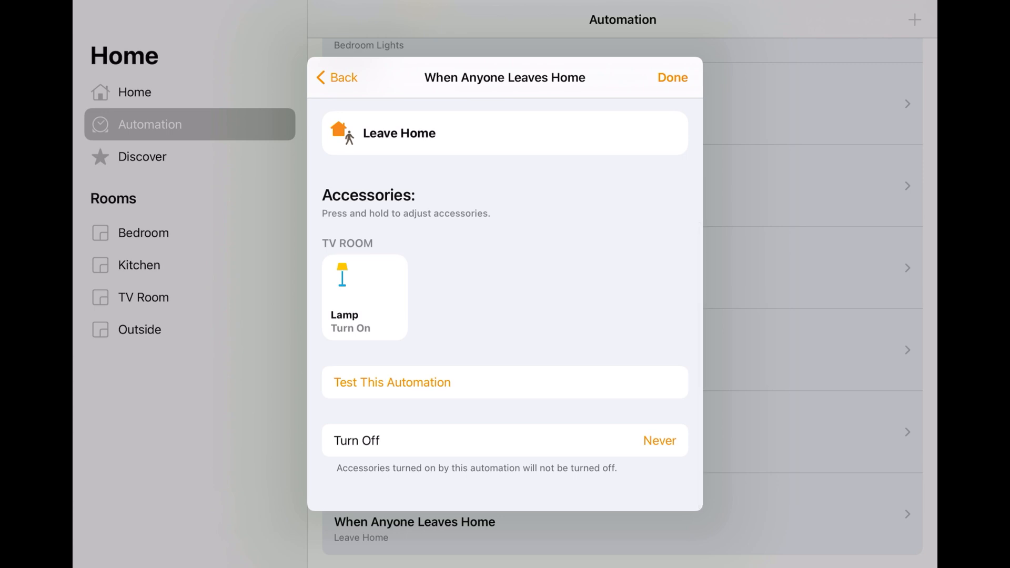
click(673, 78)
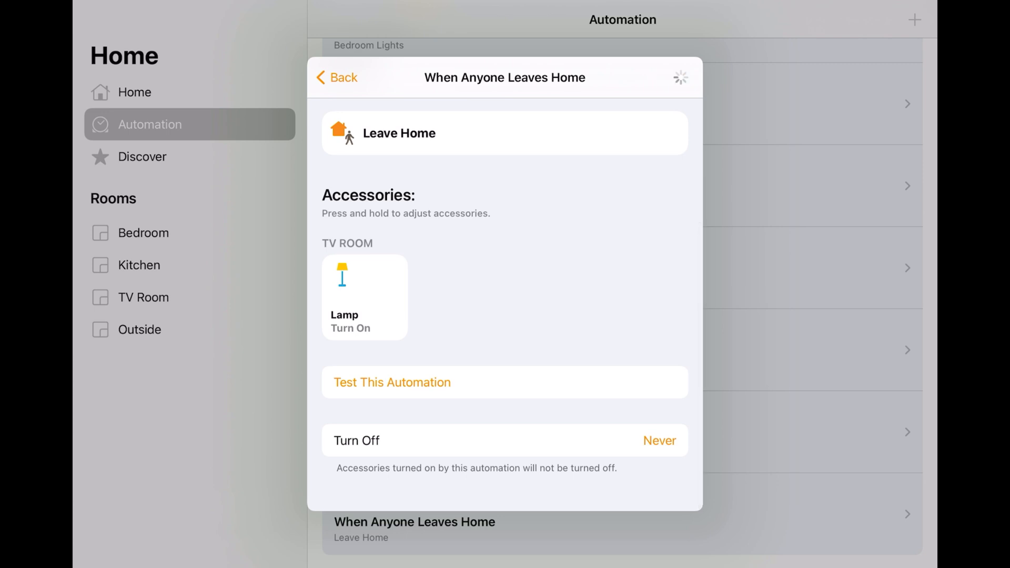
click(338, 77)
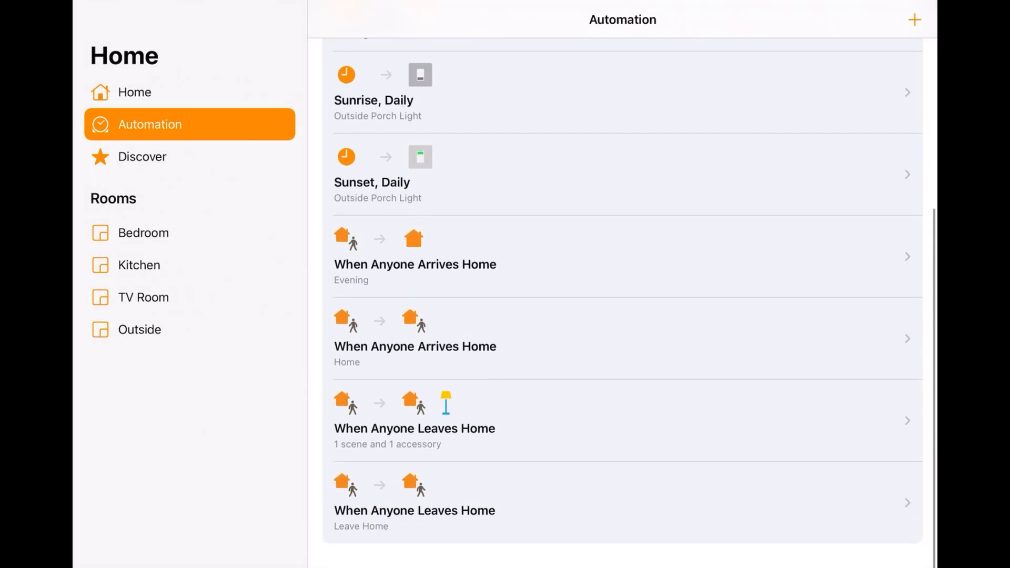
scroll(down, 3)
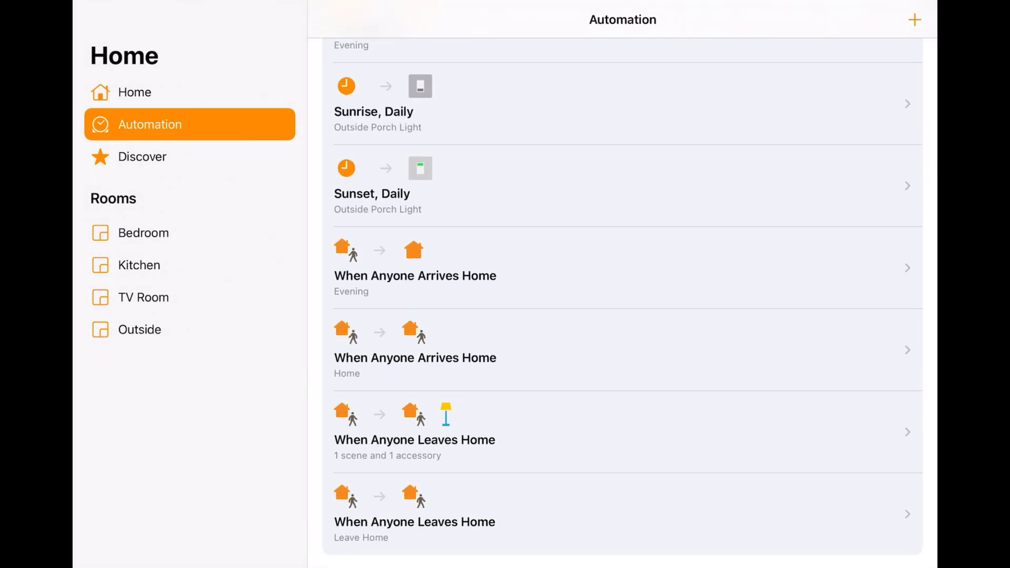